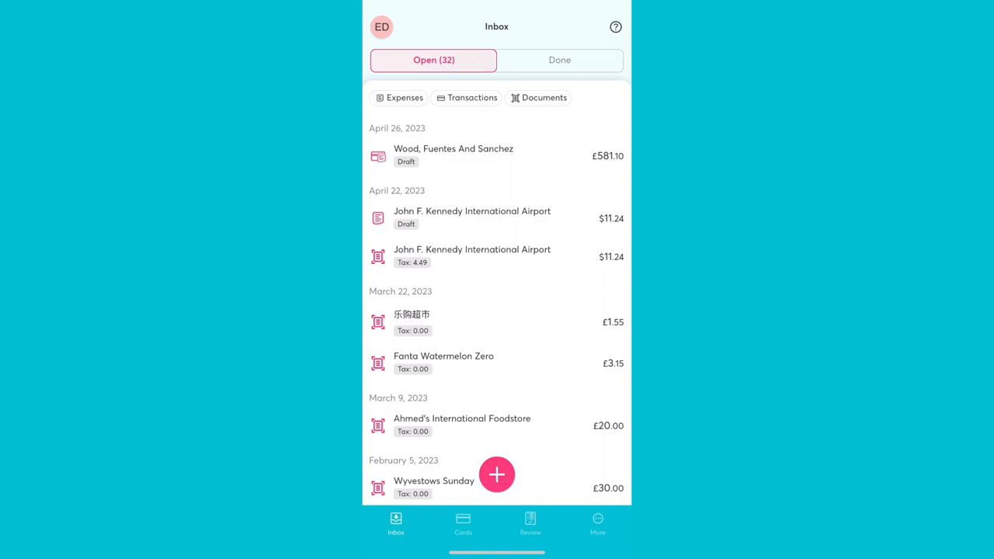
Filter to expenses, check the JFK Airport draft's receipt photo, then submit the claim.
{"action": "left_click", "coordinate": [471, 218]}
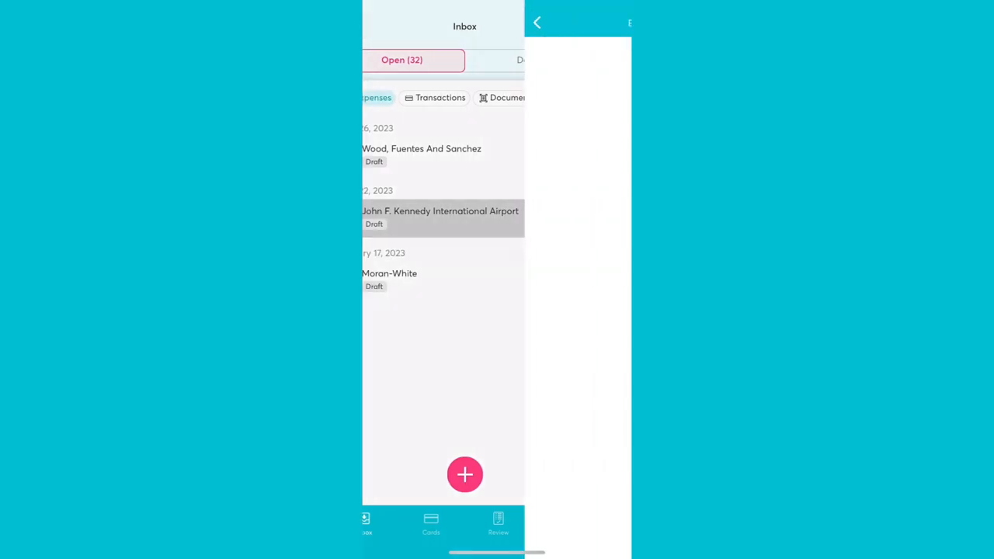
{"action": "left_click", "coordinate": [440, 210]}
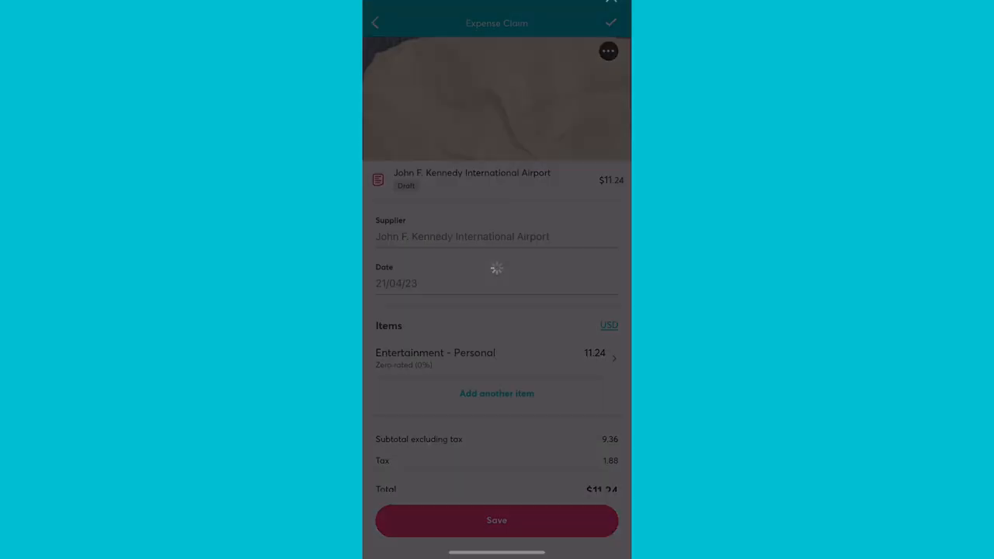
{"action": "left_click", "coordinate": [496, 99]}
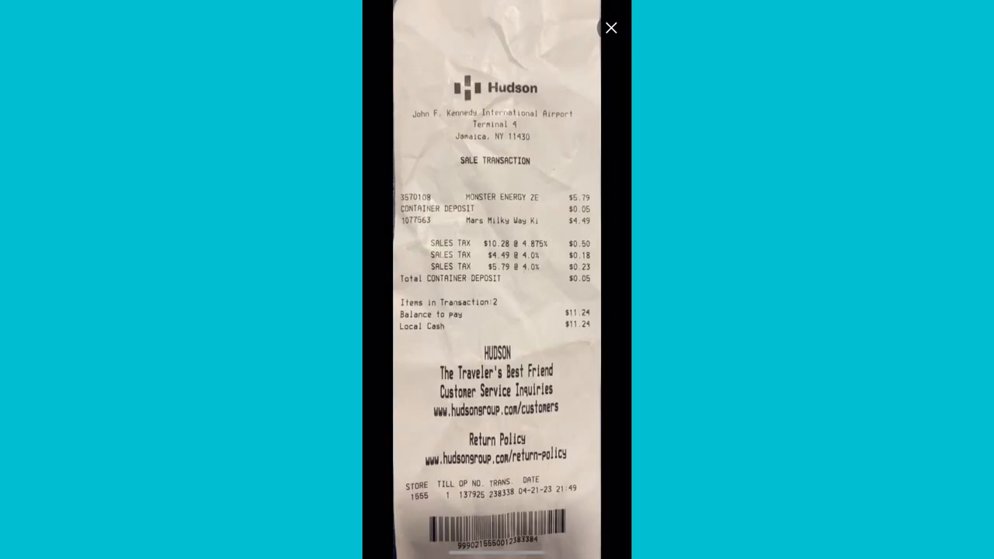
{"action": "left_click", "coordinate": [610, 28]}
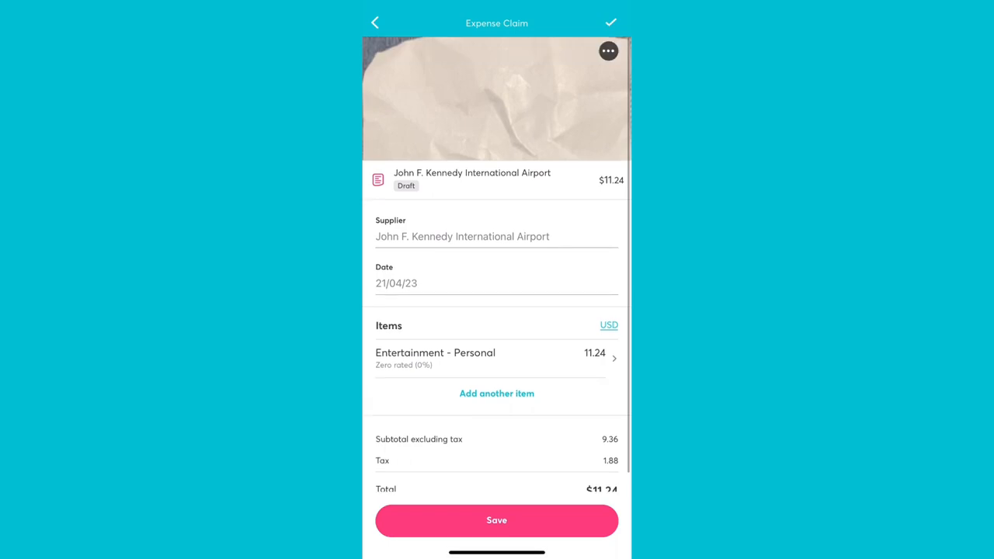
{"action": "left_click", "coordinate": [496, 520]}
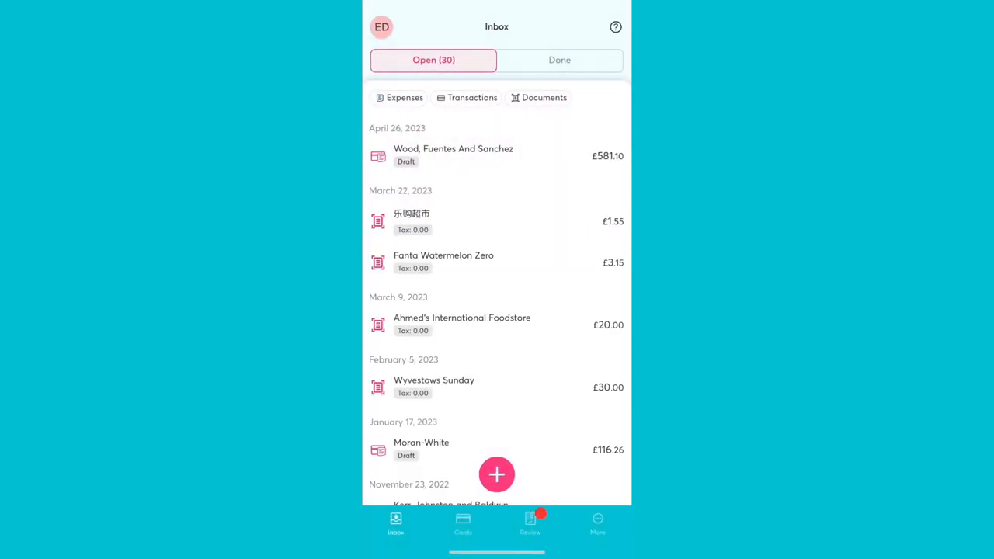
Open the JFK Airport claim from the Done list, recheck its receipt and return.
{"action": "left_click", "coordinate": [558, 60]}
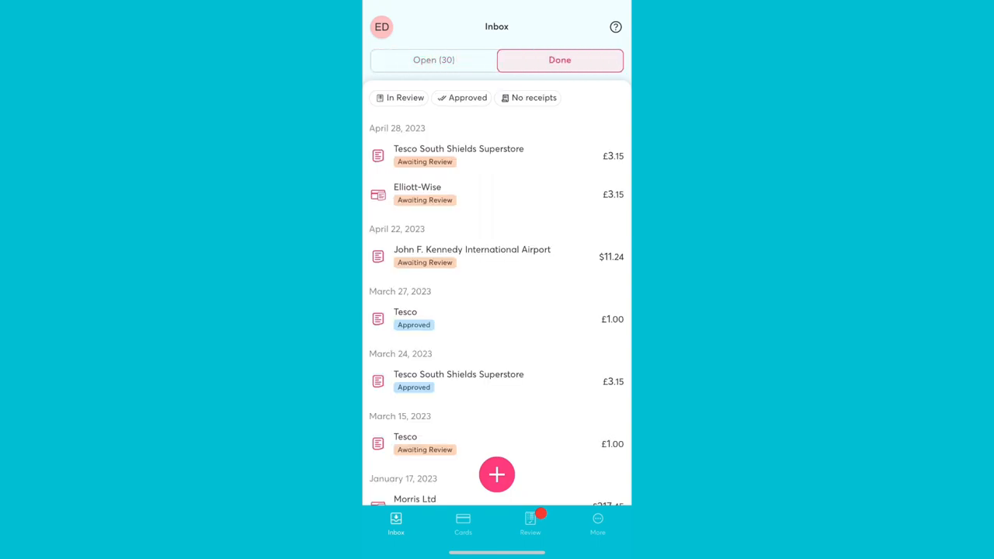
{"action": "left_click", "coordinate": [471, 256]}
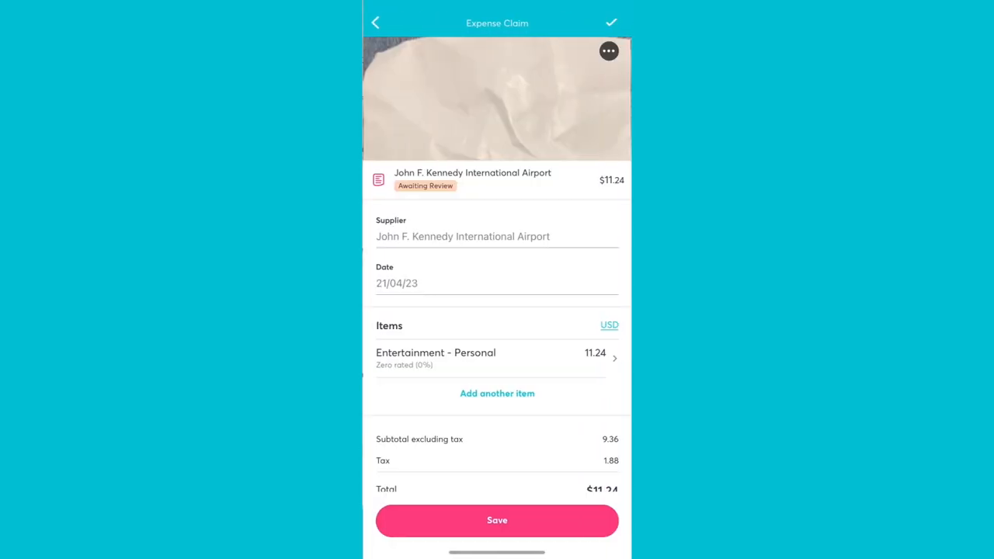
{"action": "left_click", "coordinate": [496, 100]}
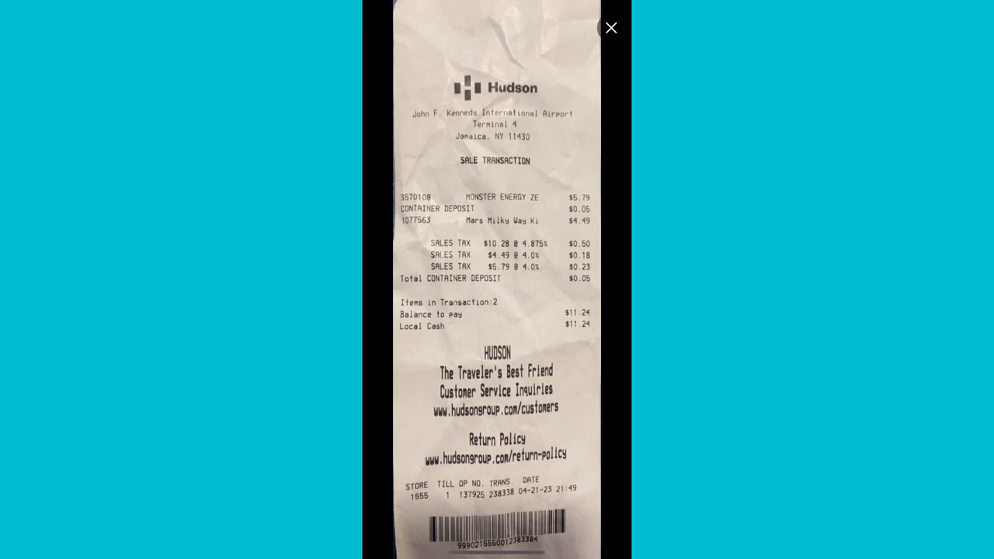
{"action": "left_click", "coordinate": [611, 28]}
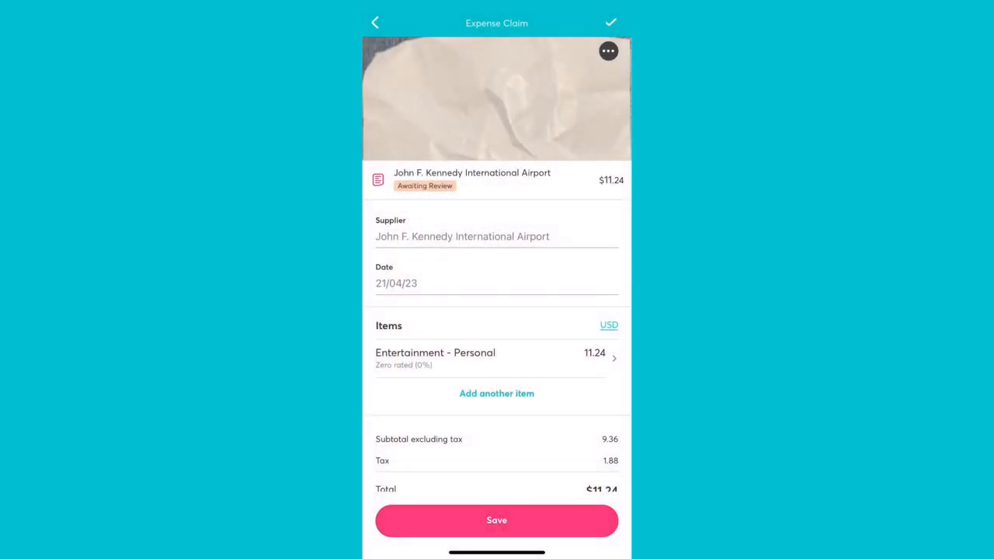
{"action": "left_click", "coordinate": [496, 520]}
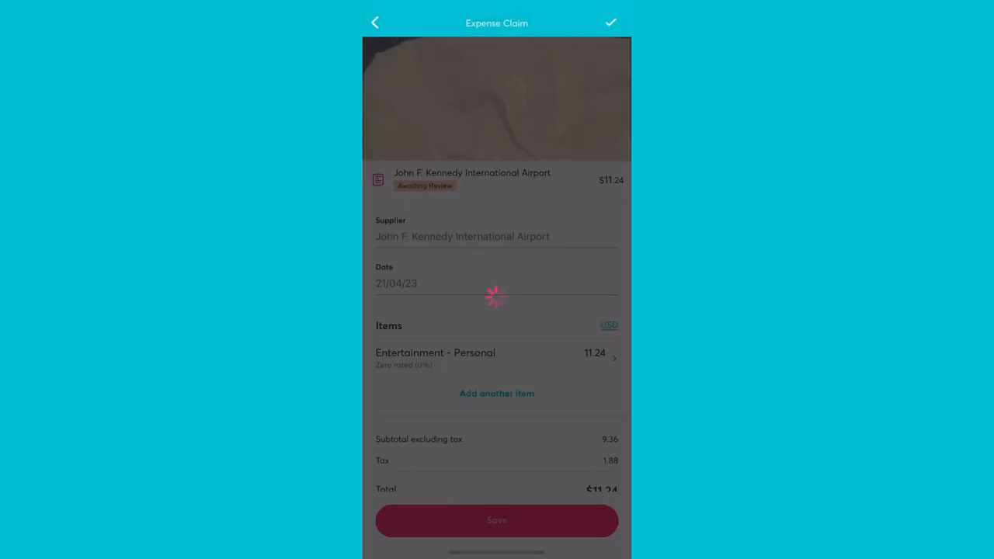
{"action": "left_click", "coordinate": [375, 22]}
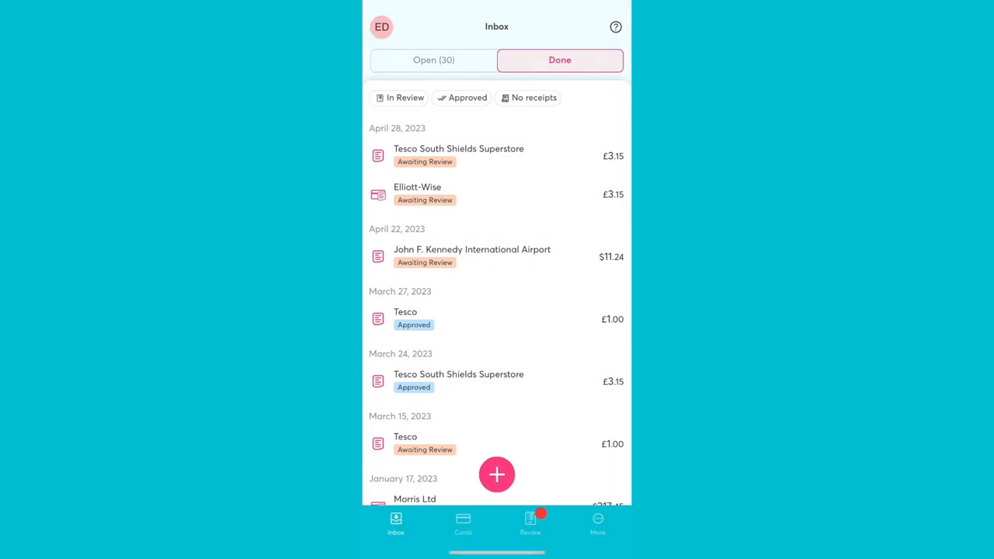
{"action": "left_click", "coordinate": [496, 475]}
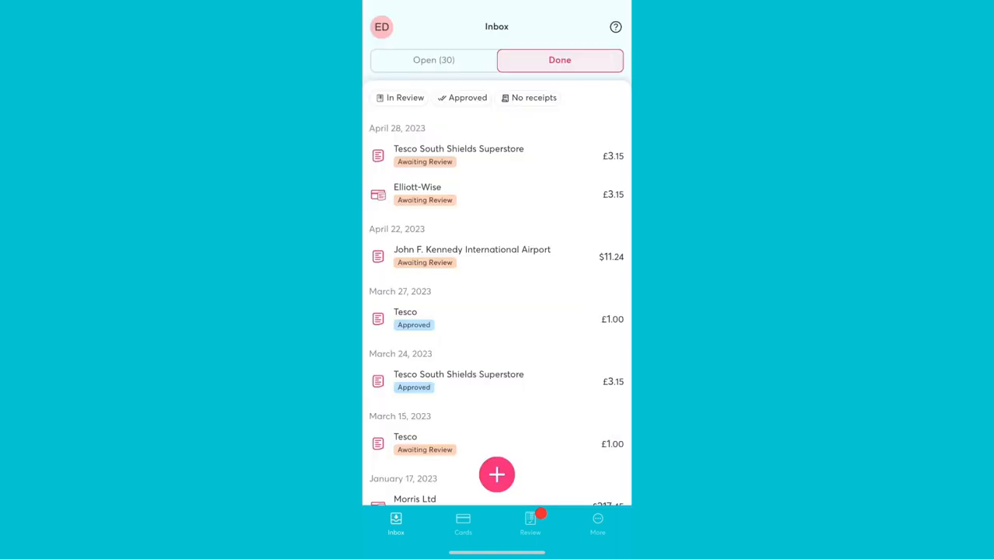
Check the empty Submitted card transactions and swipe the carousel to the add-card tile.
{"action": "left_click", "coordinate": [462, 524]}
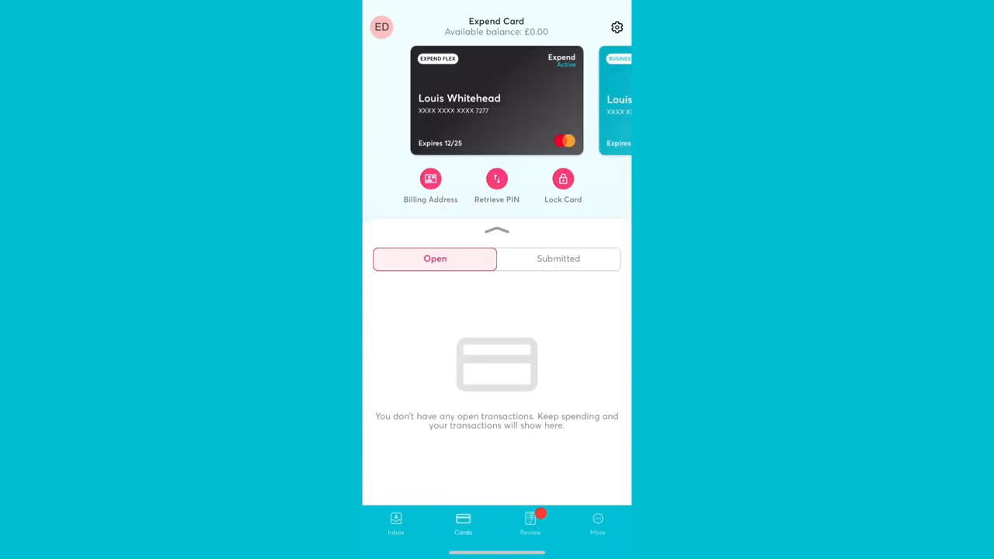
{"action": "left_click", "coordinate": [557, 259]}
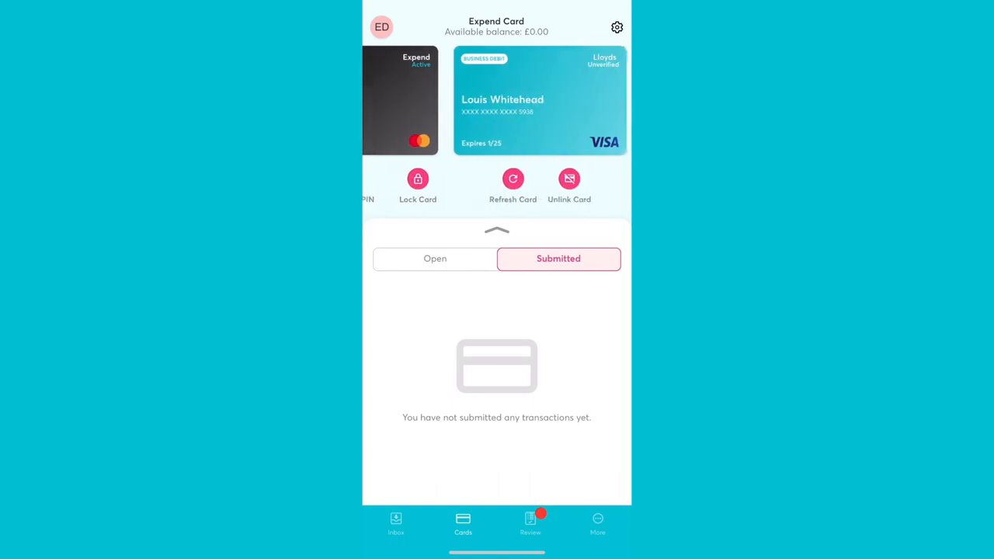
{"action": "left_click_drag", "start_coordinate": [539, 100], "coordinate": [411, 101]}
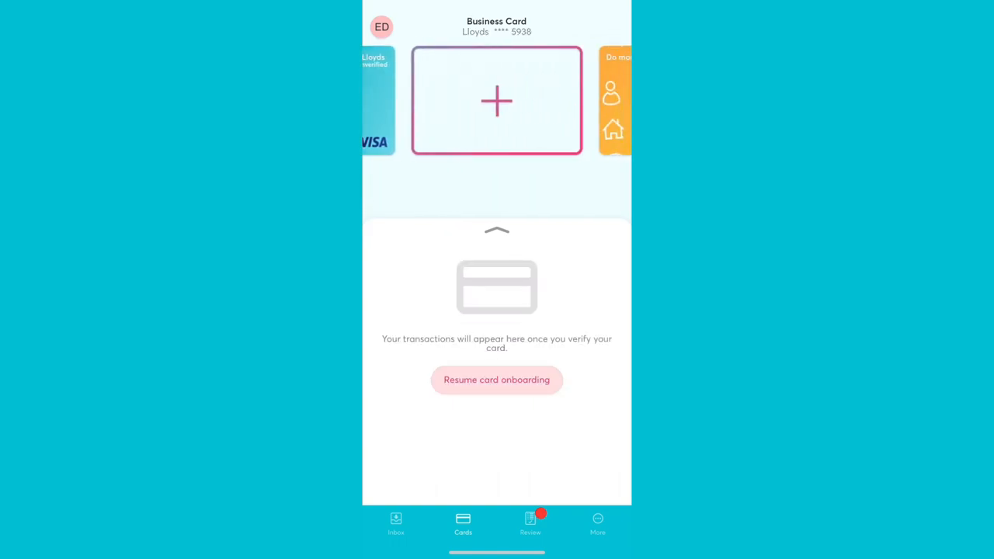
Preview Card Connect, cancel it, and go to the claims awaiting review.
{"action": "left_click", "coordinate": [497, 101]}
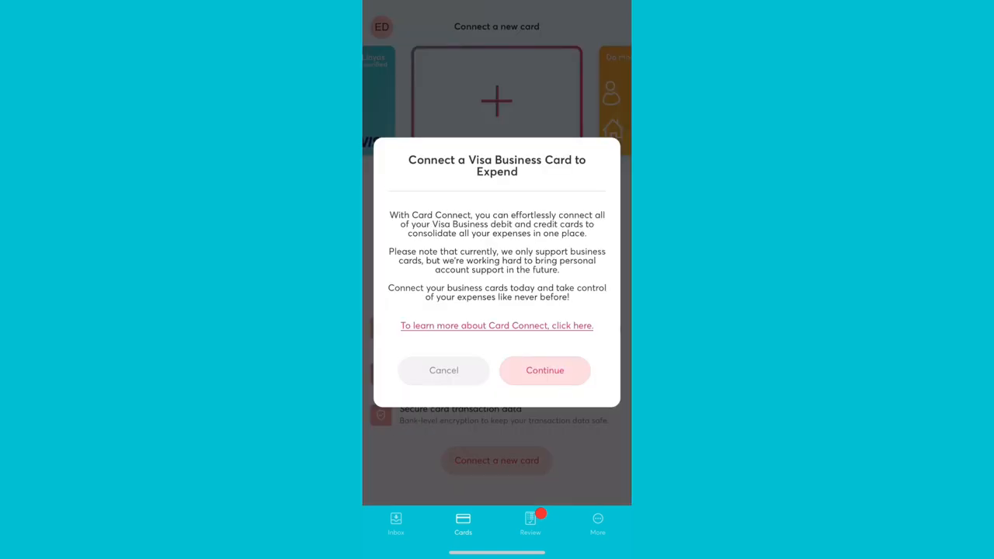
{"action": "left_click", "coordinate": [444, 370]}
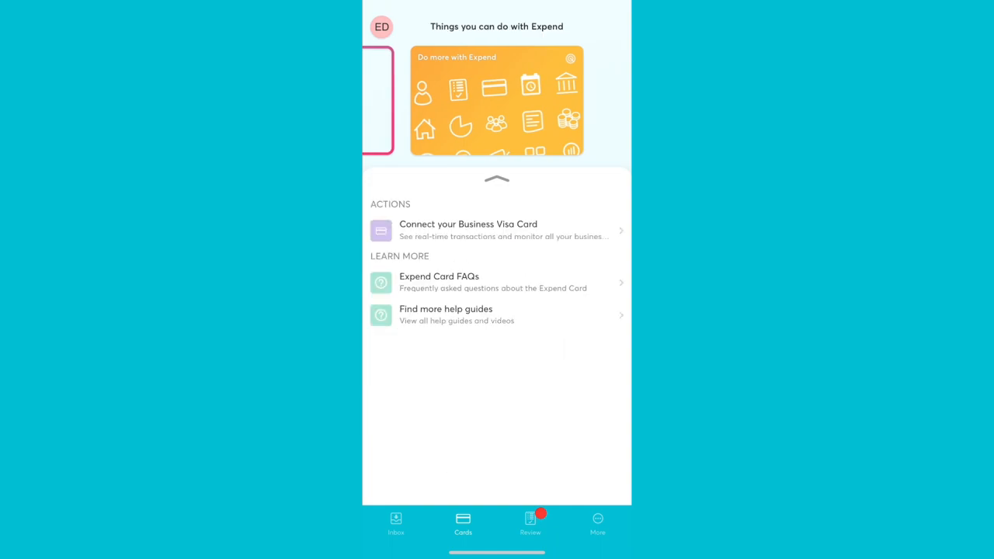
{"action": "left_click", "coordinate": [530, 524]}
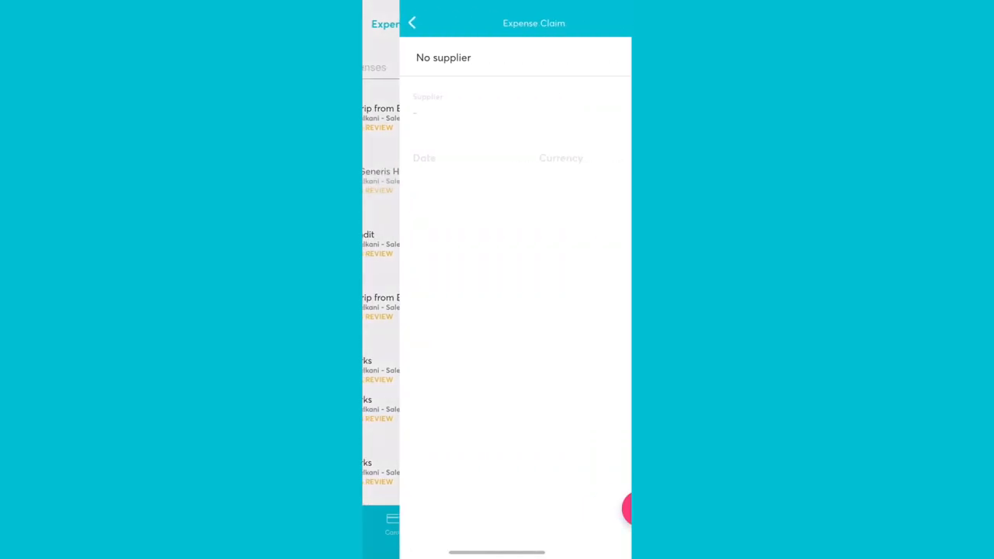
Open The SuiGeneris House claim, toggle its approve/reject/comment options, then go to More.
{"action": "left_click", "coordinate": [380, 180]}
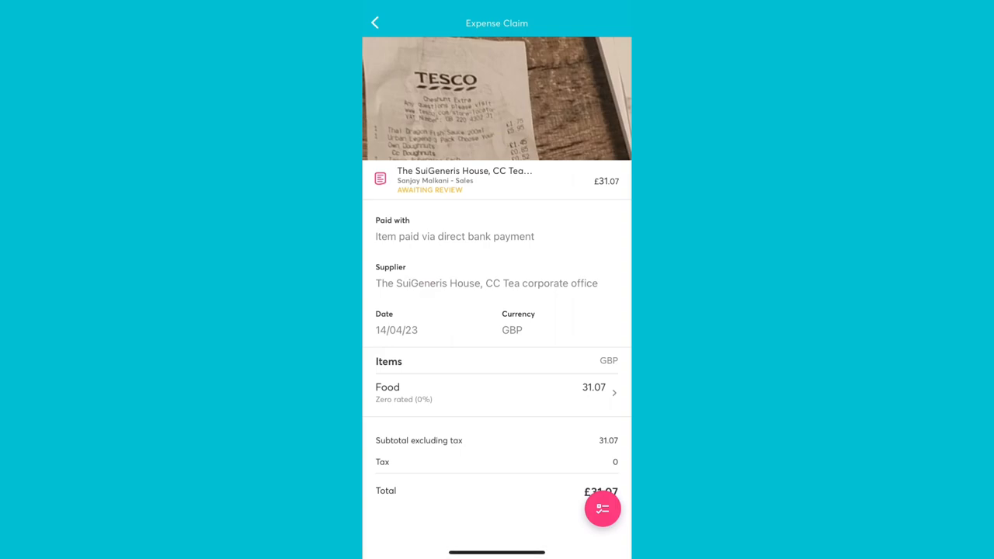
{"action": "left_click", "coordinate": [602, 509]}
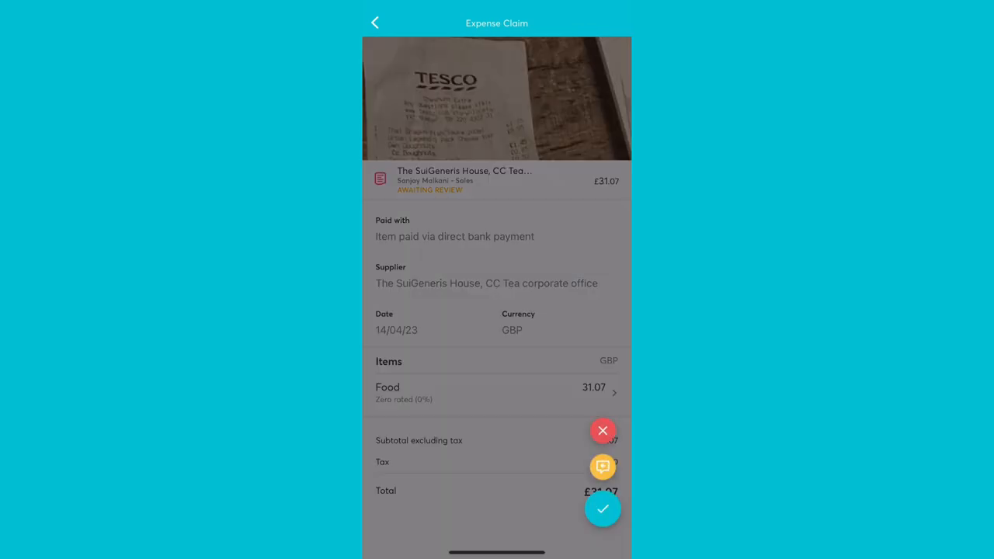
{"action": "left_click", "coordinate": [603, 509]}
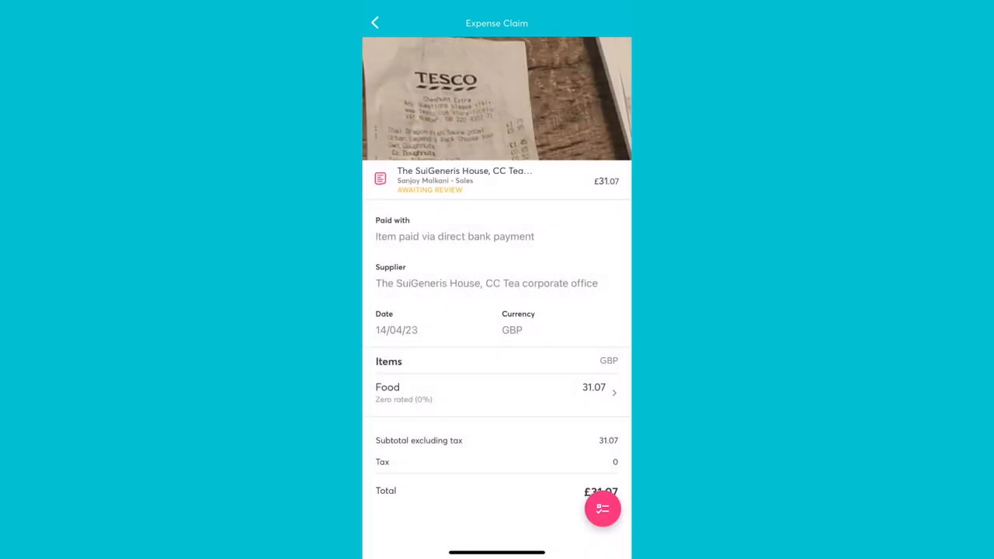
{"action": "left_click", "coordinate": [375, 22]}
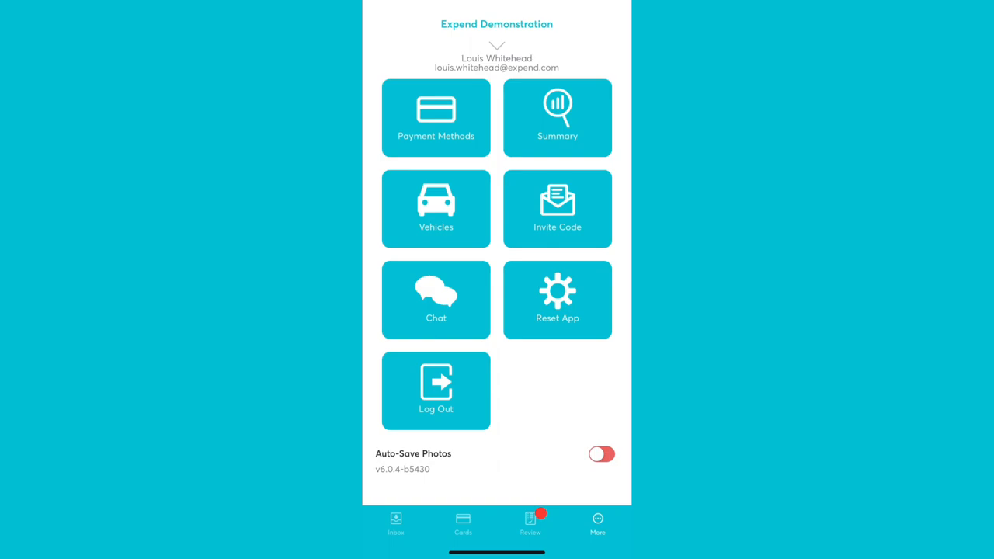
Open and close the support chat, then go back to the Inbox.
{"action": "left_click", "coordinate": [436, 300]}
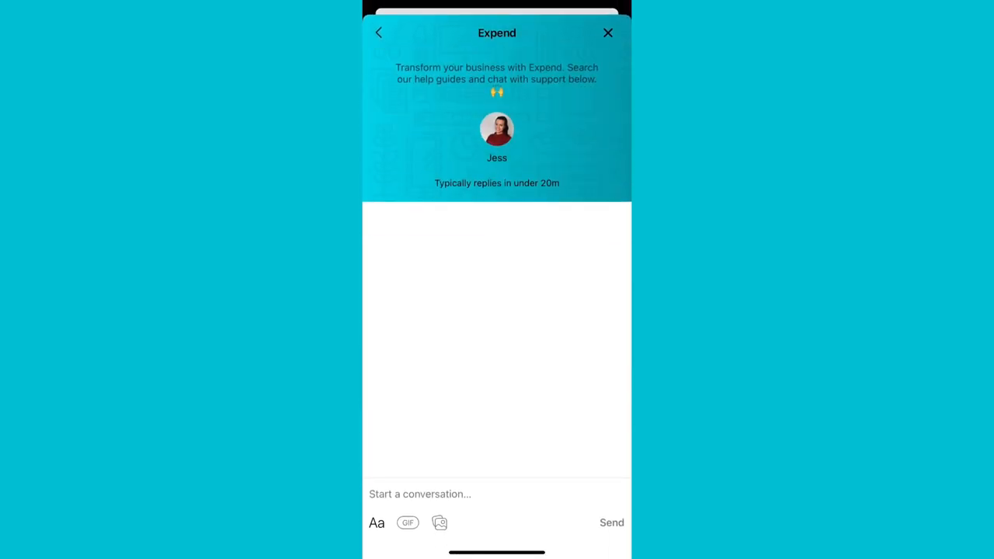
{"action": "left_click", "coordinate": [608, 32]}
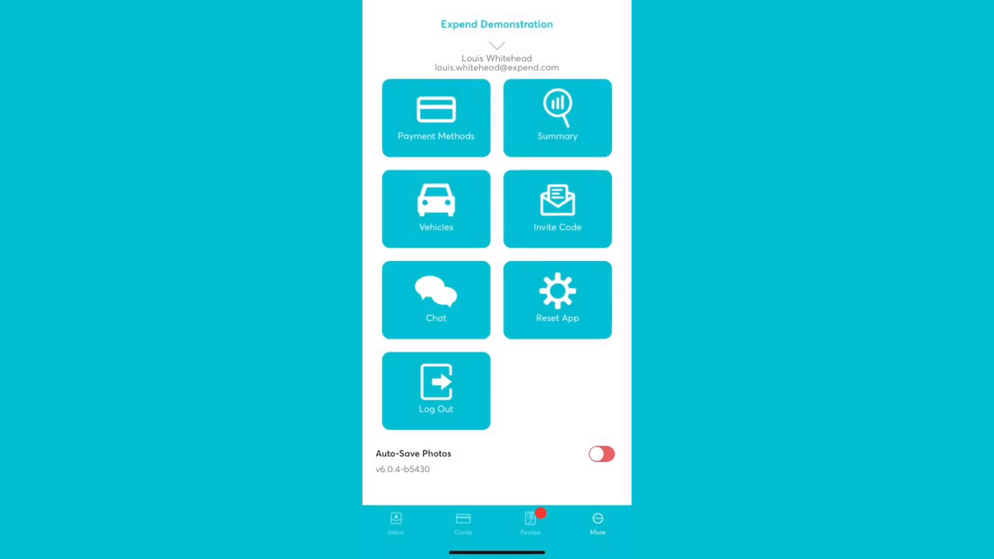
{"action": "left_click", "coordinate": [395, 524]}
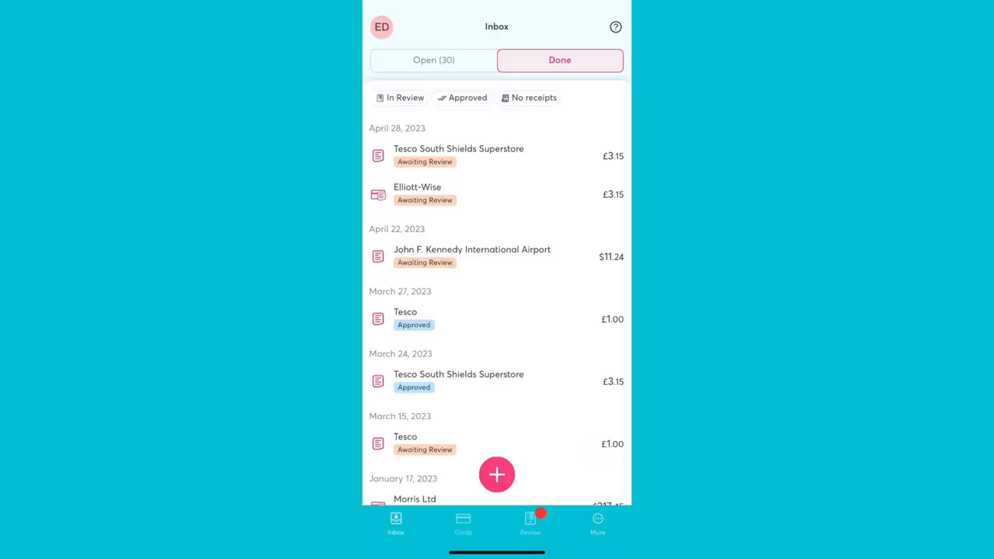